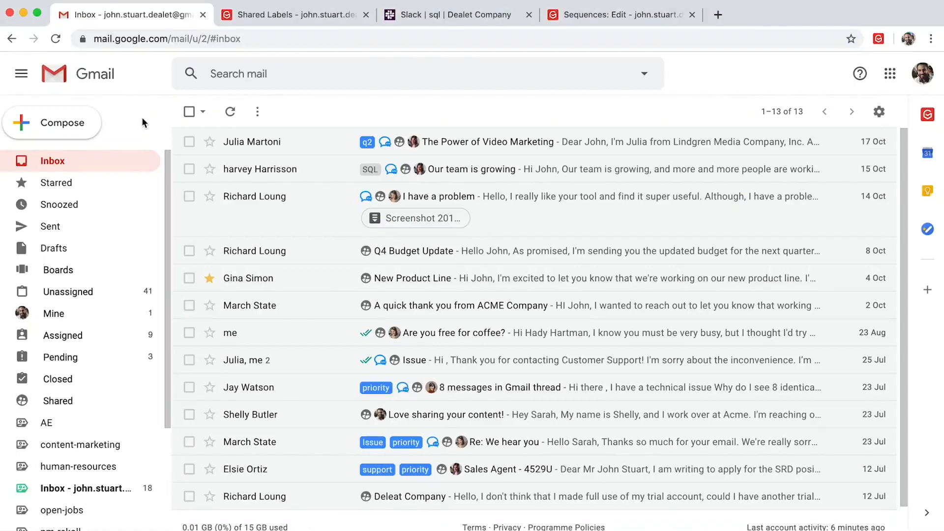
mouse_move(110, 322)
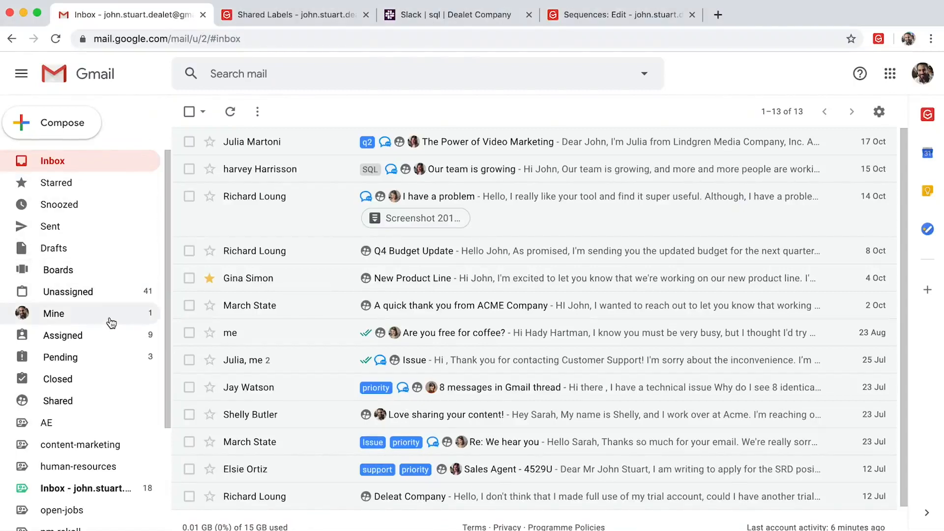
- Drag the Q4 Budget Update email from the inbox onto the pm-rekall label
scroll(down, 3)
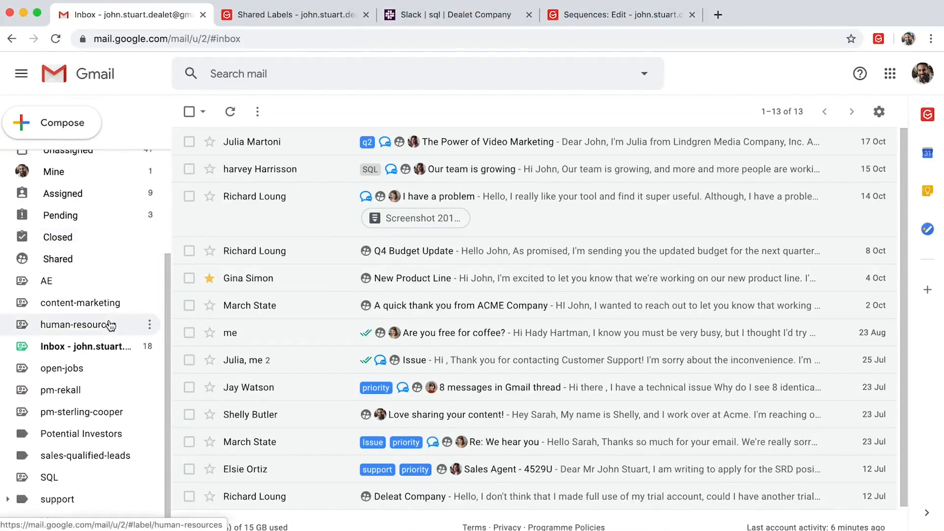
mouse_move(291, 257)
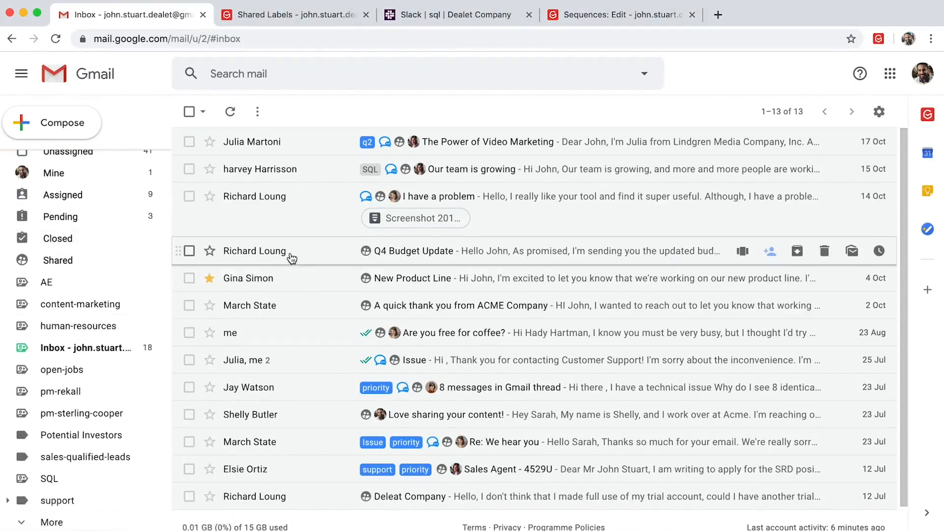
drag(187, 251, 60, 392)
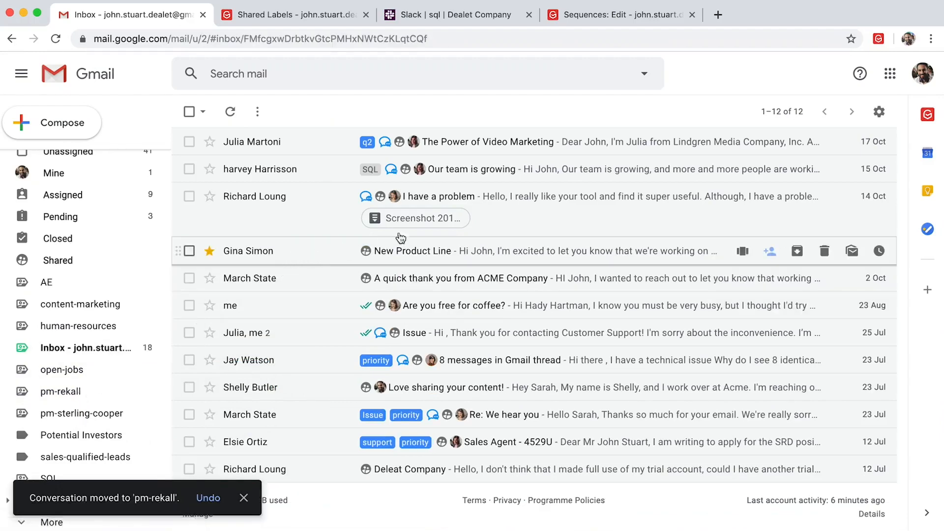
click(413, 251)
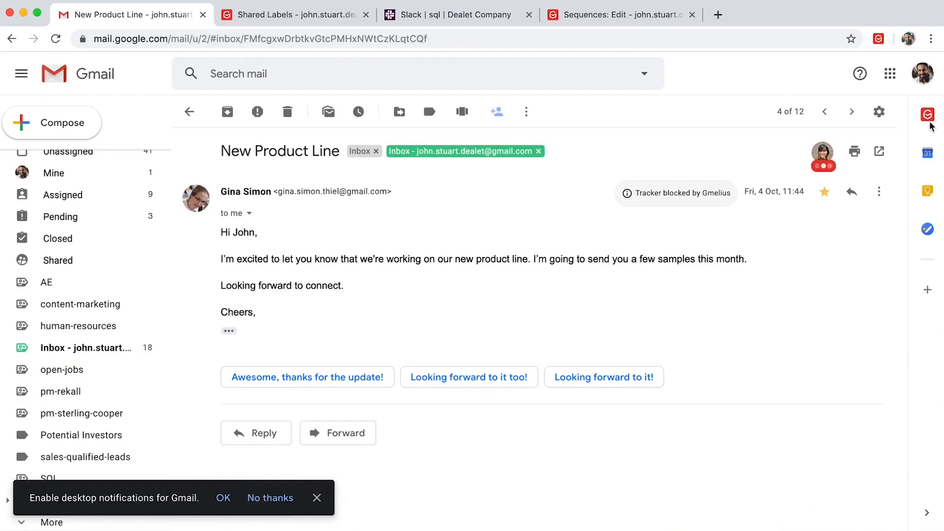
click(928, 114)
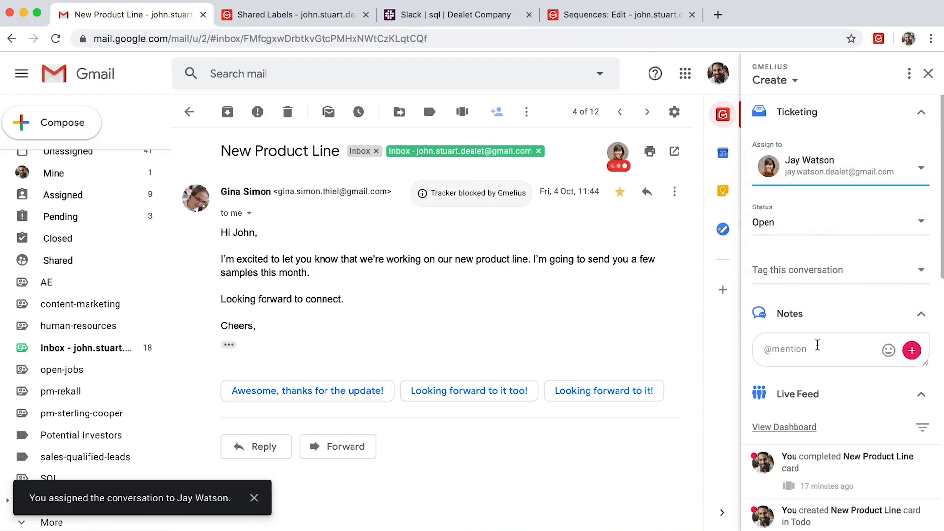
text(@)
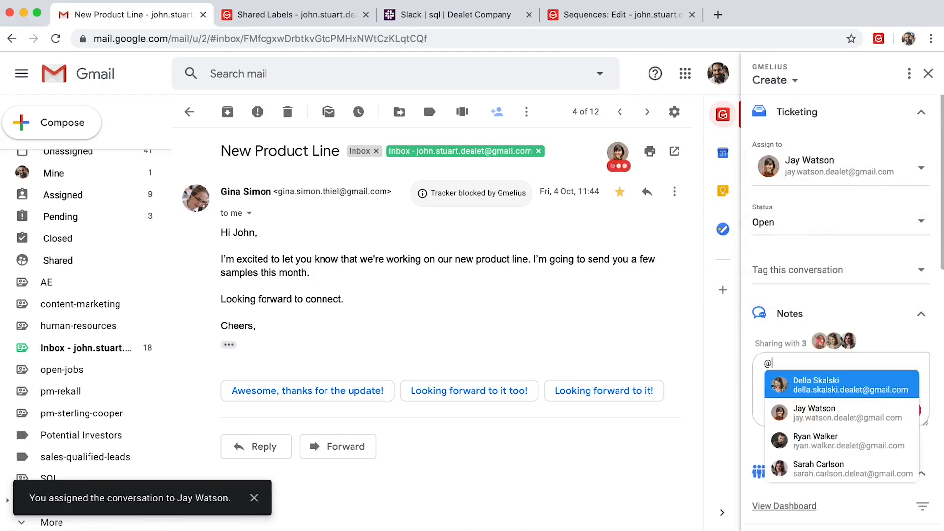
click(814, 413)
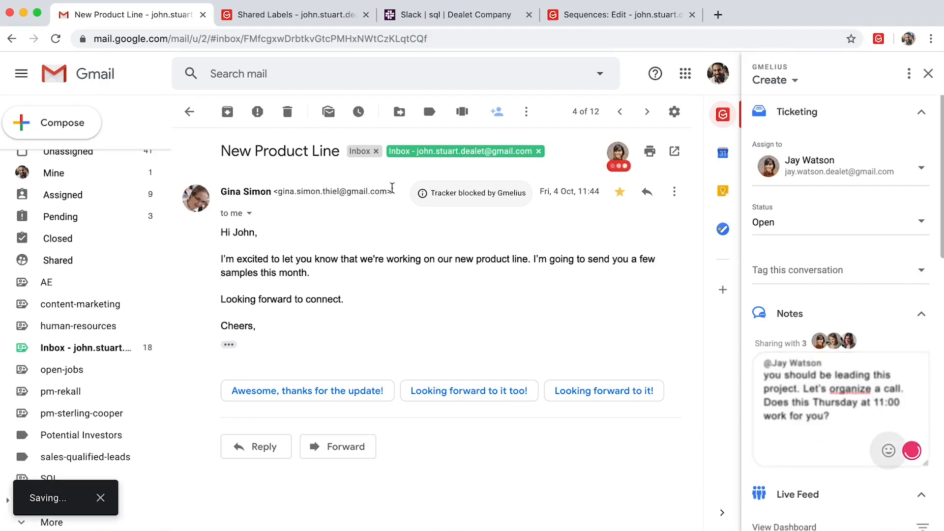
- View the SQL label's Slack integration to Dealet Company #sql, then move to the Slack workspace
click(299, 15)
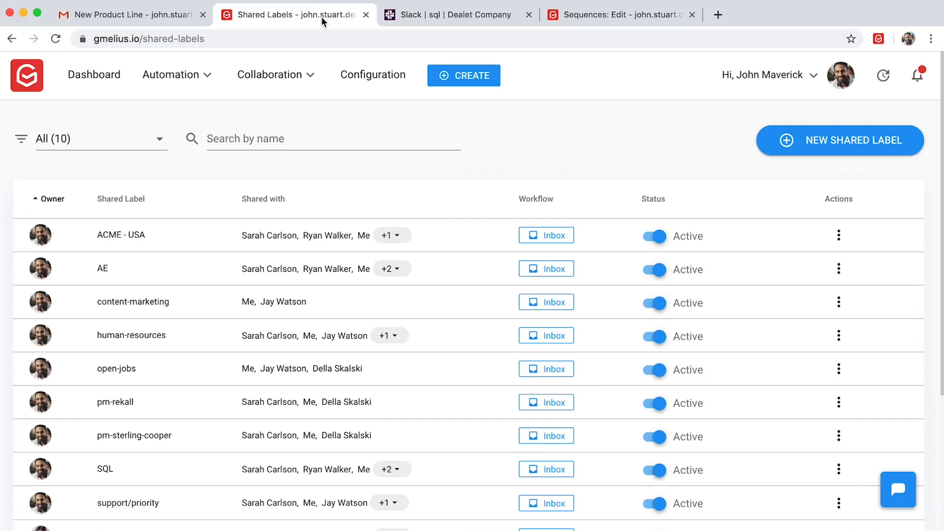
scroll(down, 3)
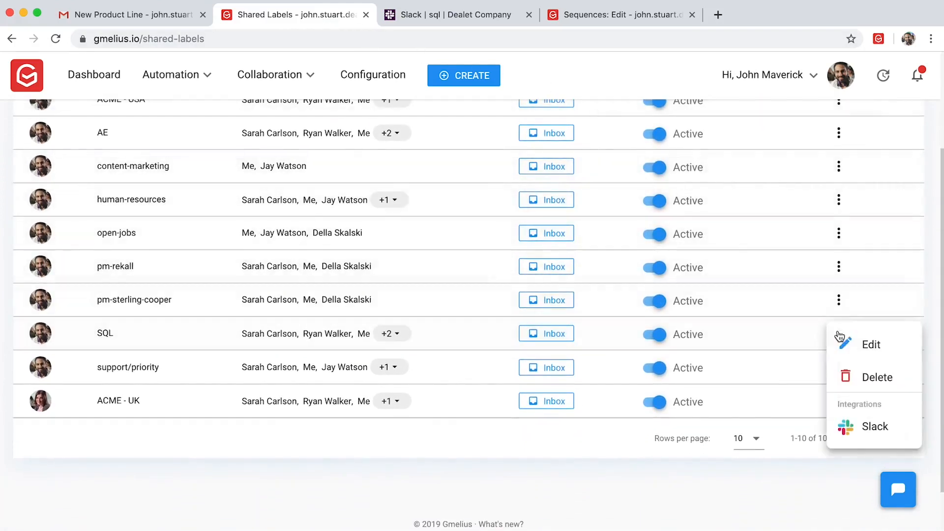
click(874, 426)
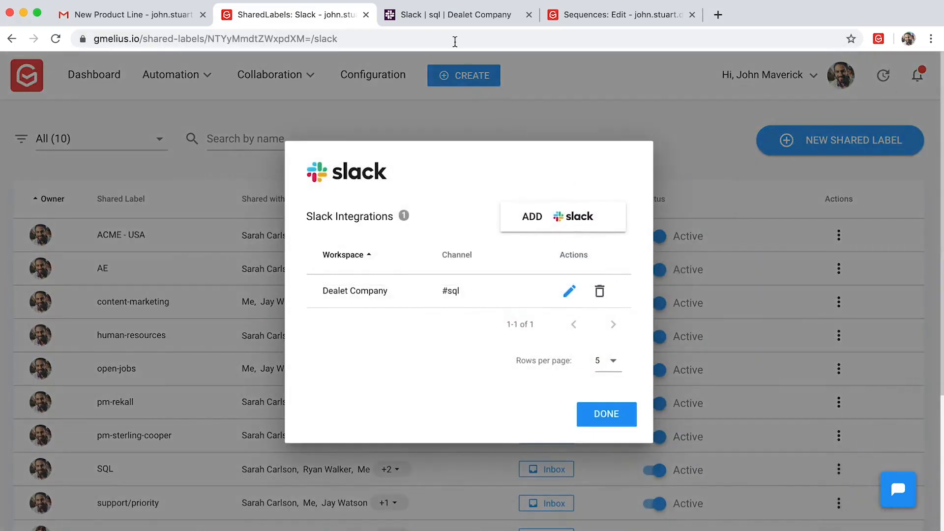
click(457, 15)
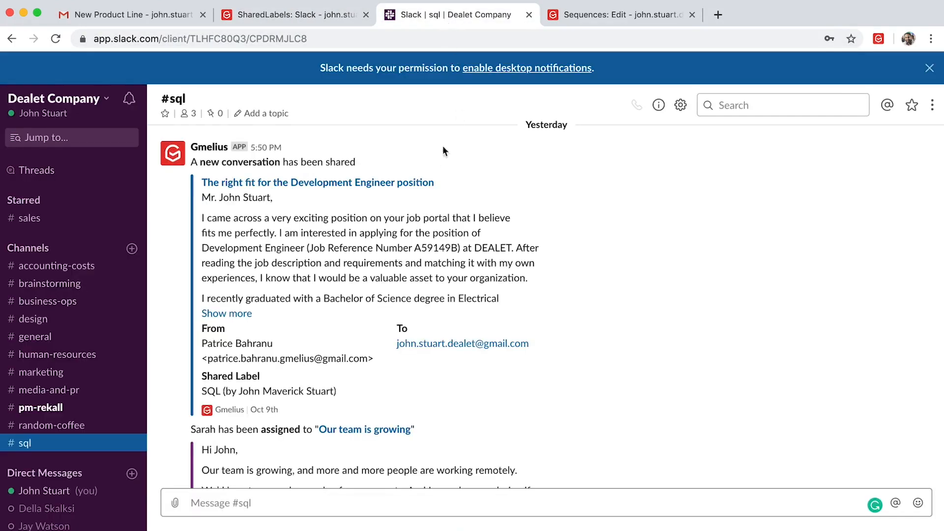
double_click(251, 163)
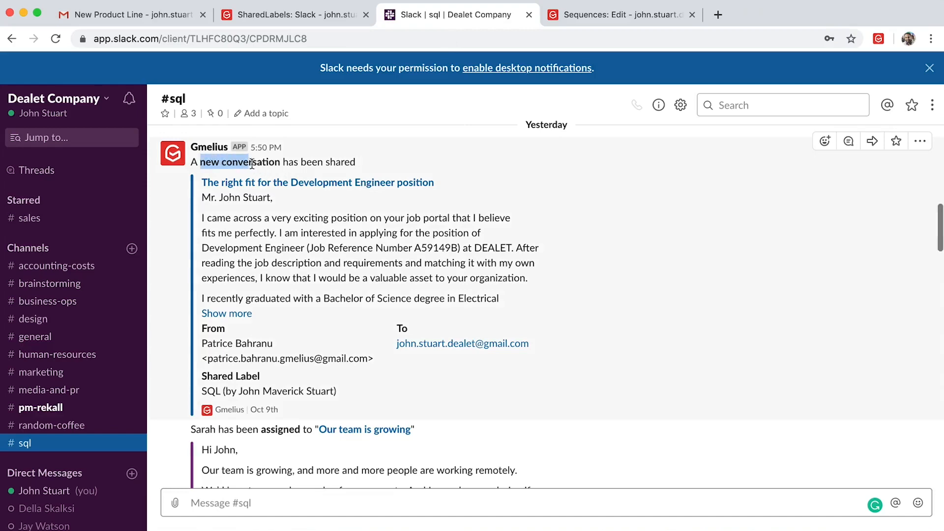
scroll(down, 3)
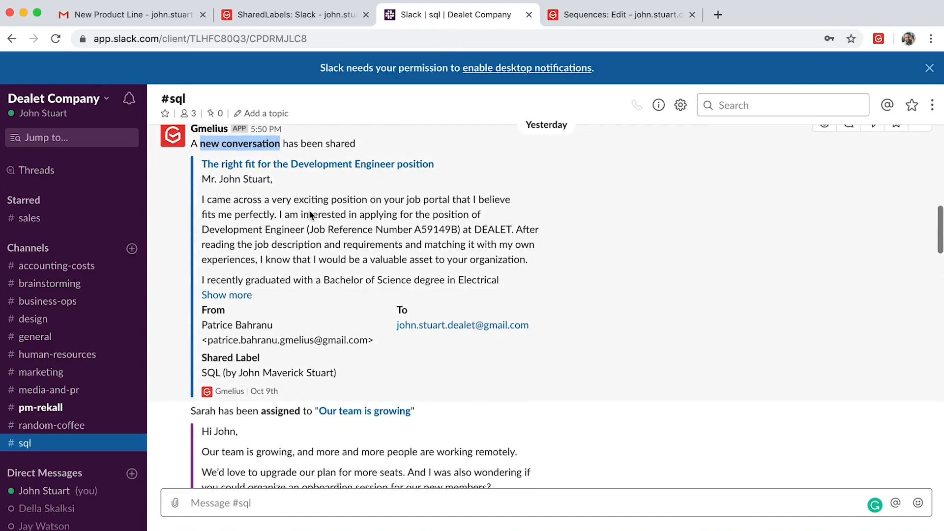
scroll(down, 3)
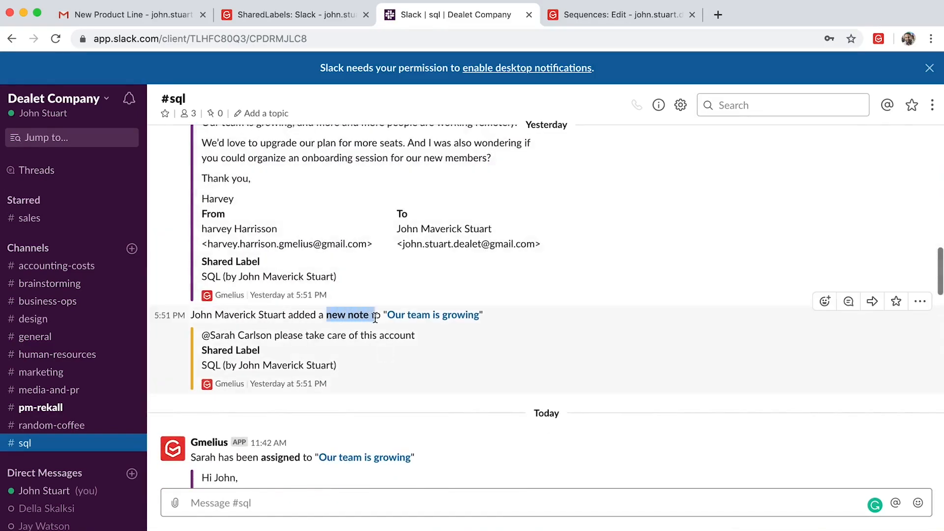
mouse_move(361, 295)
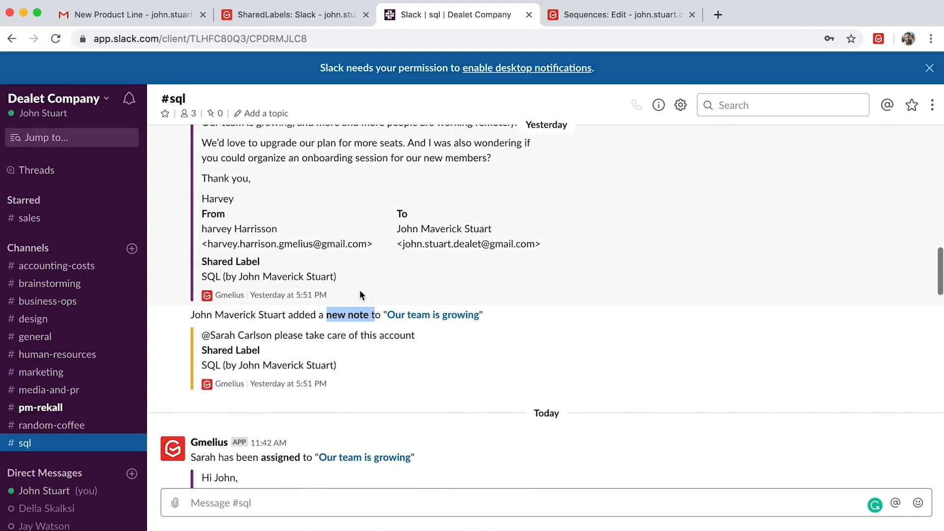
mouse_move(200, 131)
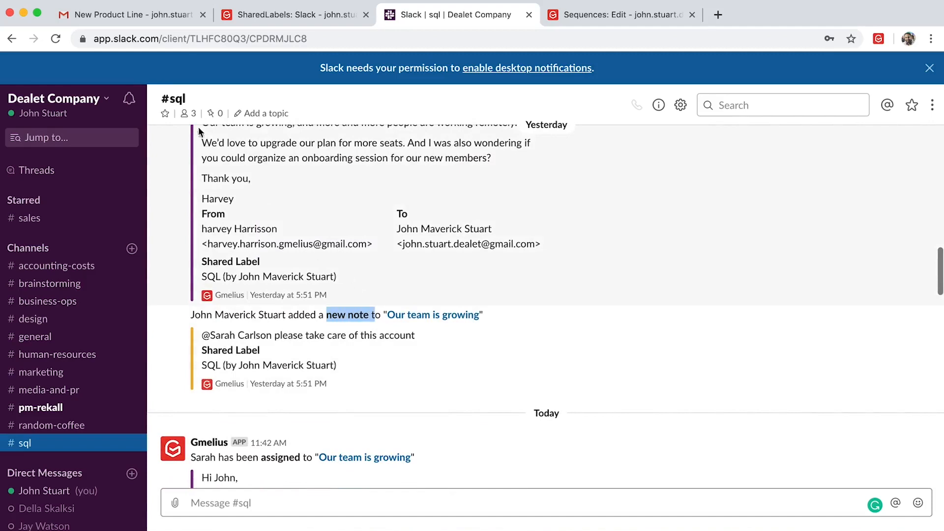
- Save the New Product Line email as a Team Board card and show the shared boards
click(124, 16)
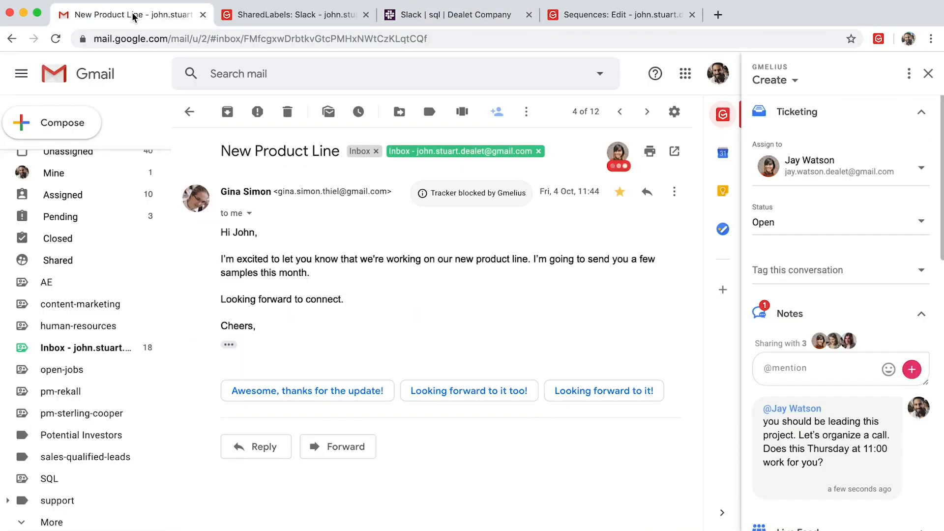
mouse_move(402, 136)
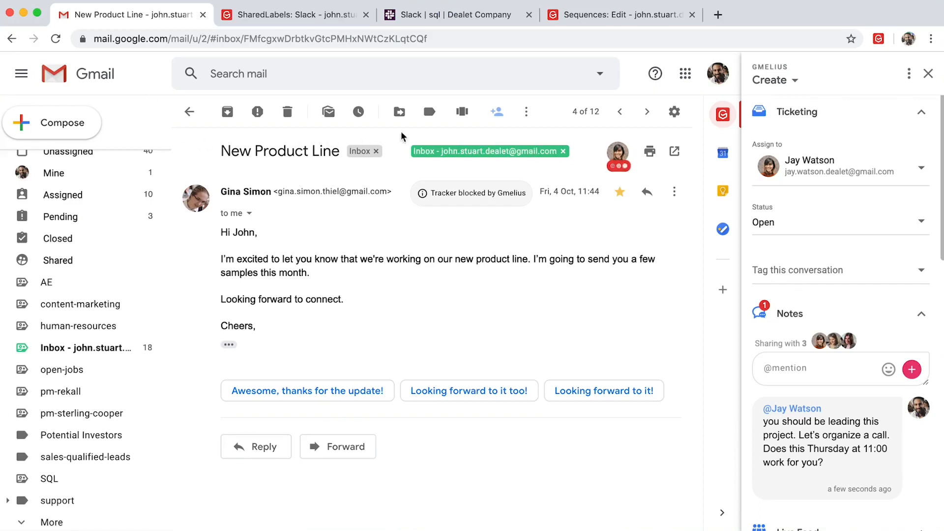
click(461, 112)
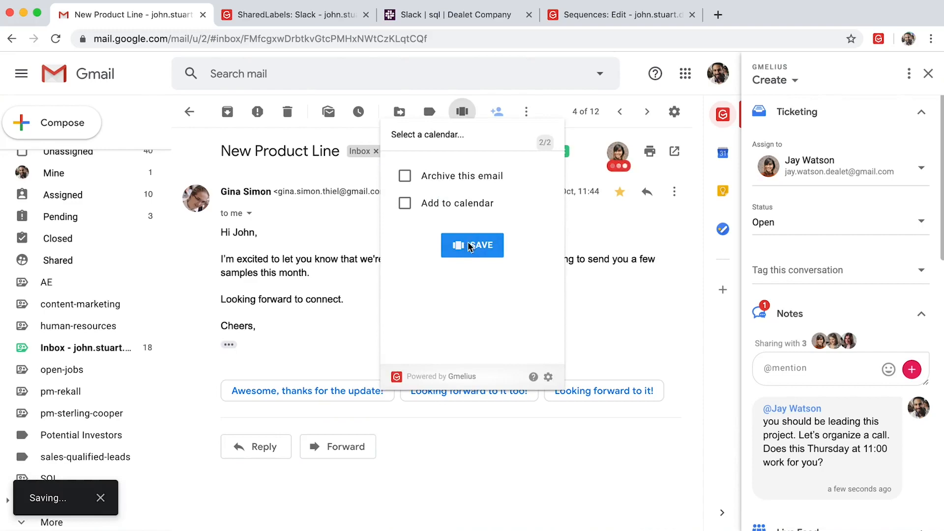
click(472, 246)
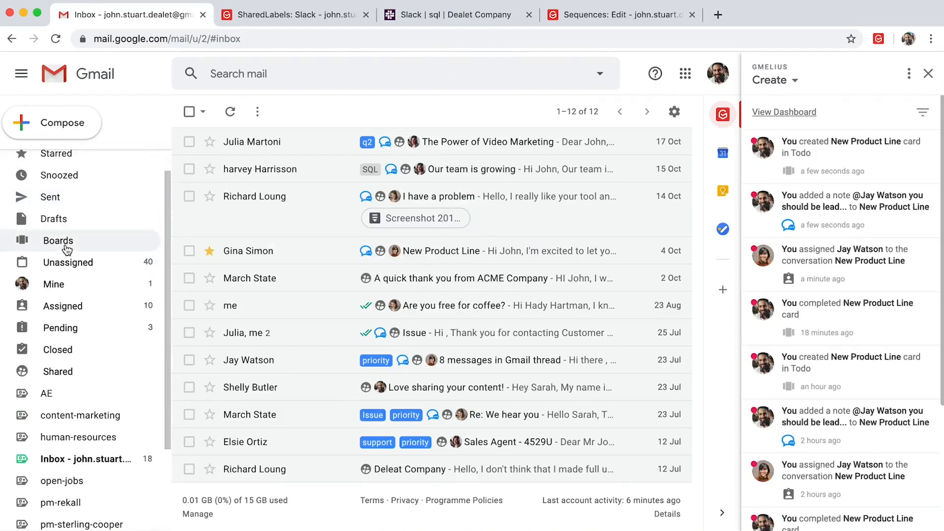
click(58, 240)
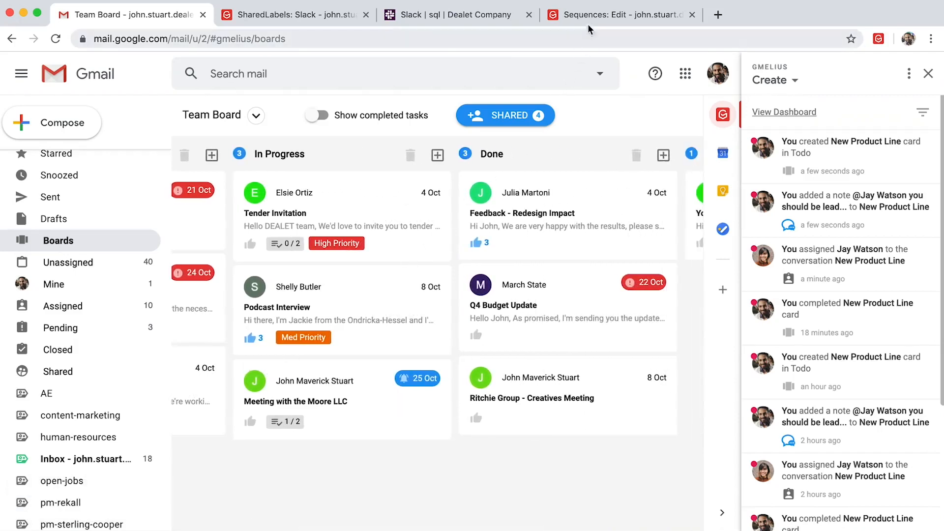
- In the Flow Builder, review the sequence steps and the actions available after Move to Board
click(615, 15)
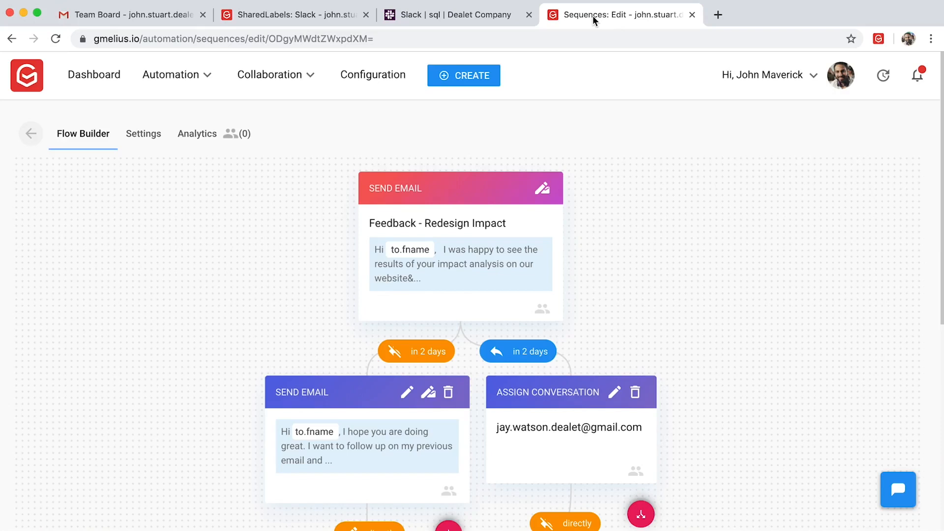
mouse_move(641, 216)
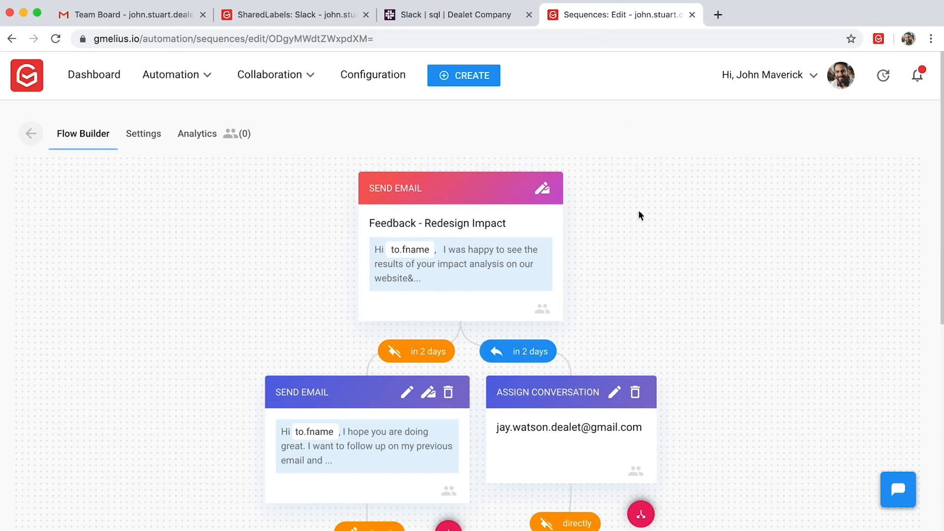
scroll(down, 3)
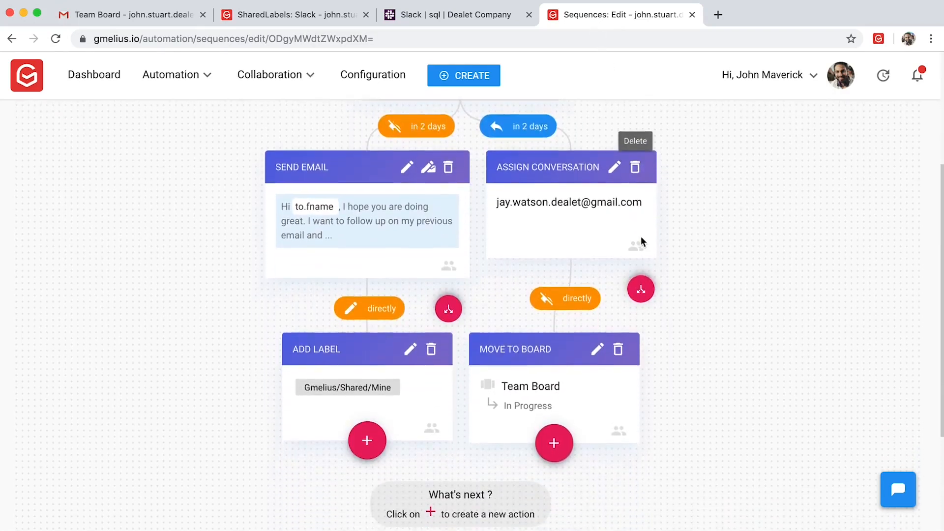
scroll(down, 3)
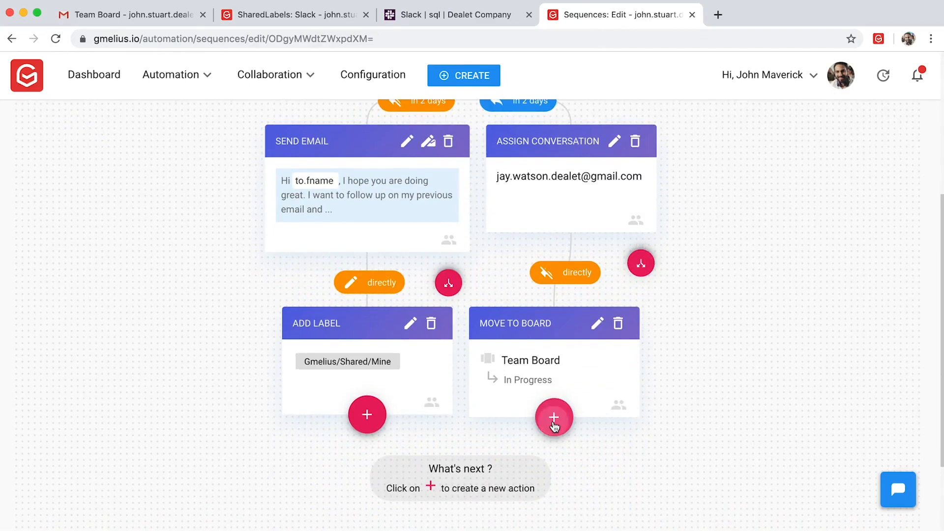
click(553, 418)
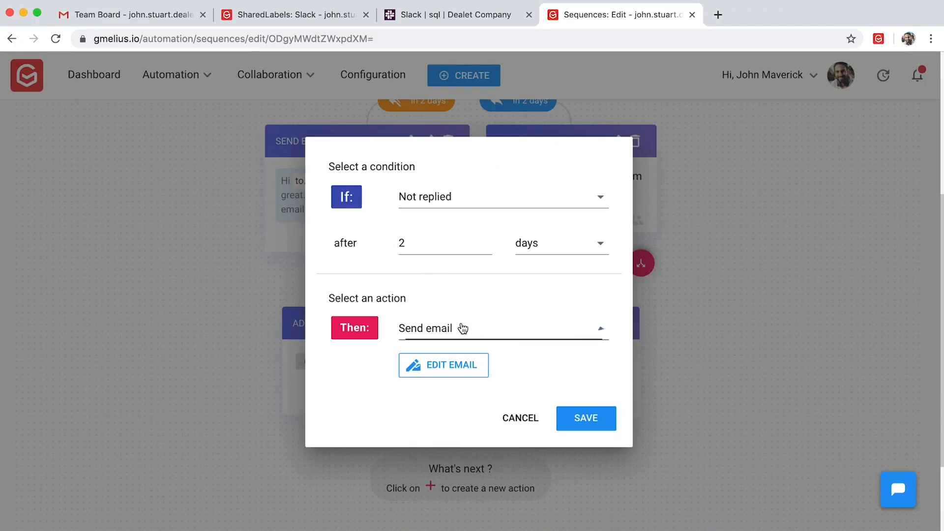
click(503, 329)
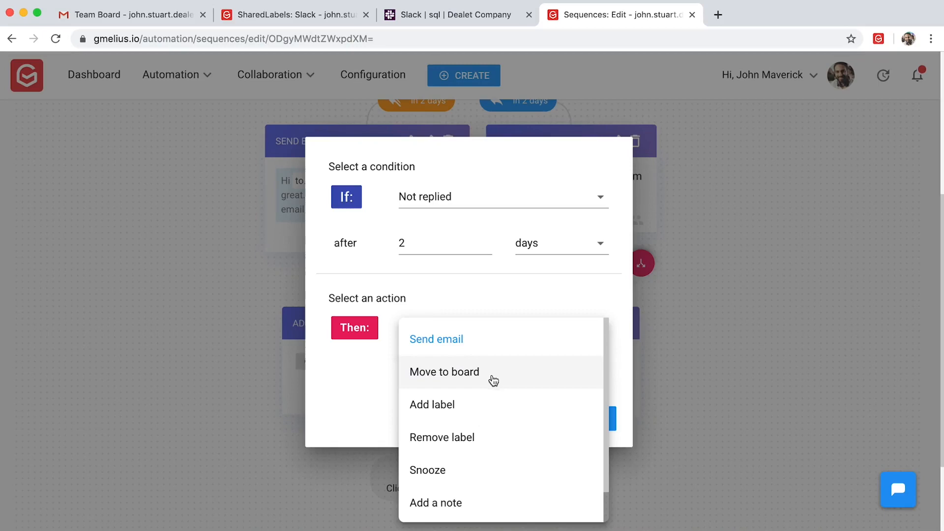
mouse_move(500, 440)
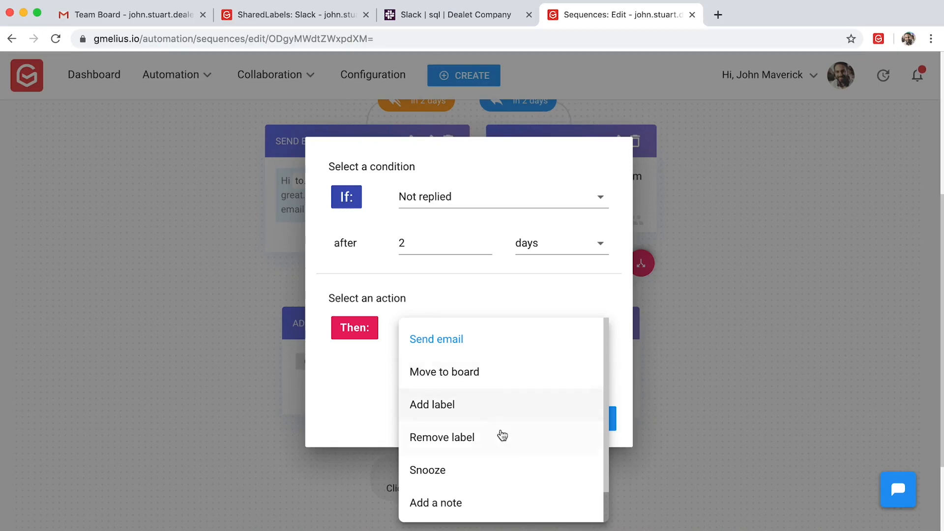
mouse_move(517, 510)
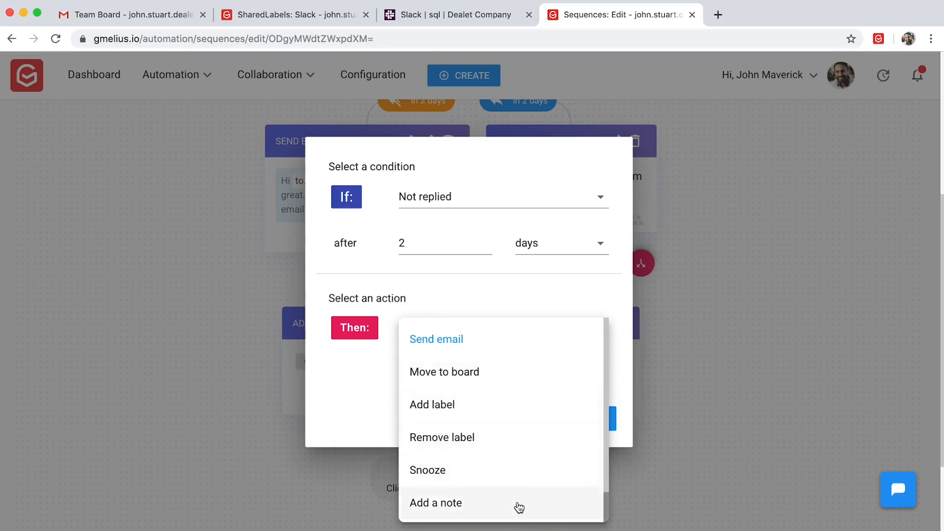
scroll(down, 3)
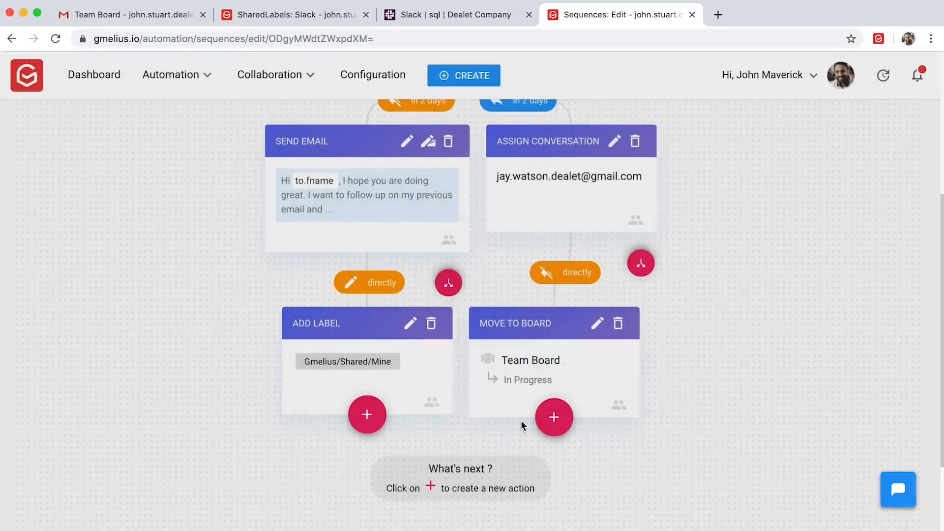
- Return to the Gmail inbox and start a reply to the New Product Line email
click(128, 15)
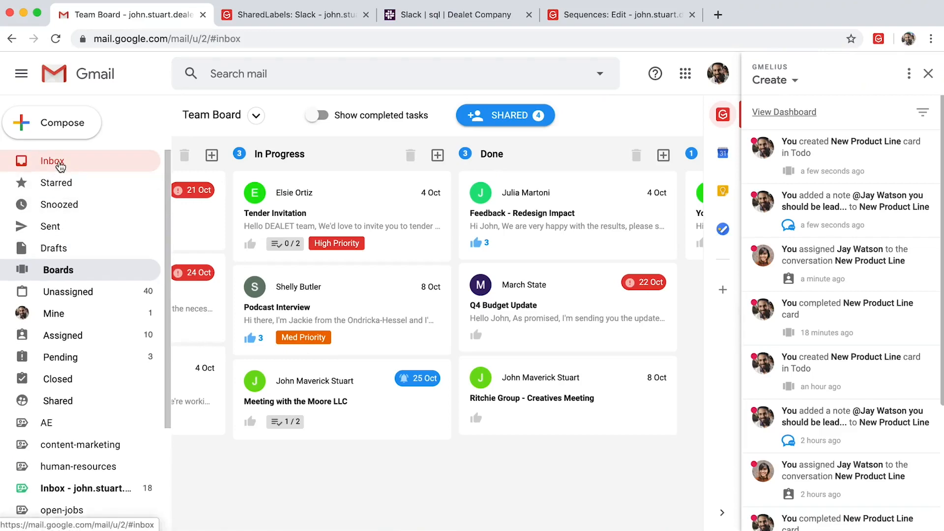
click(51, 161)
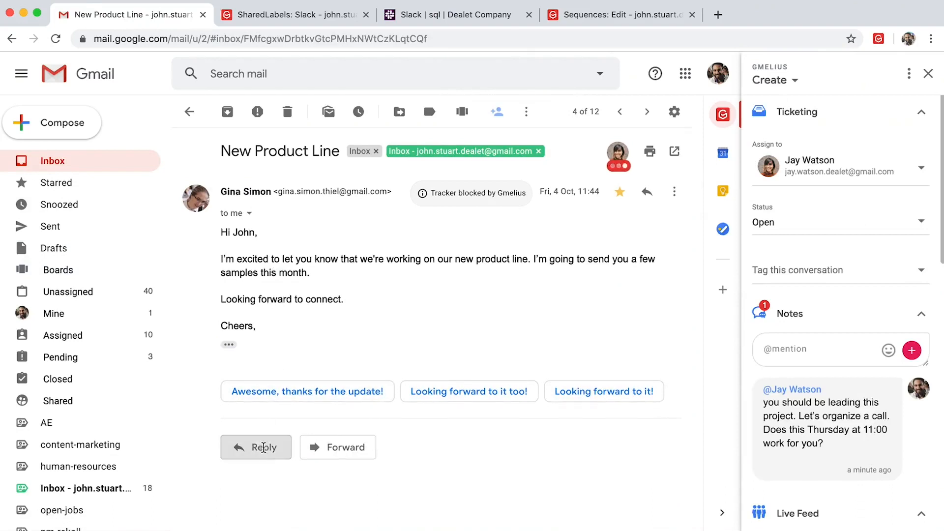
click(256, 448)
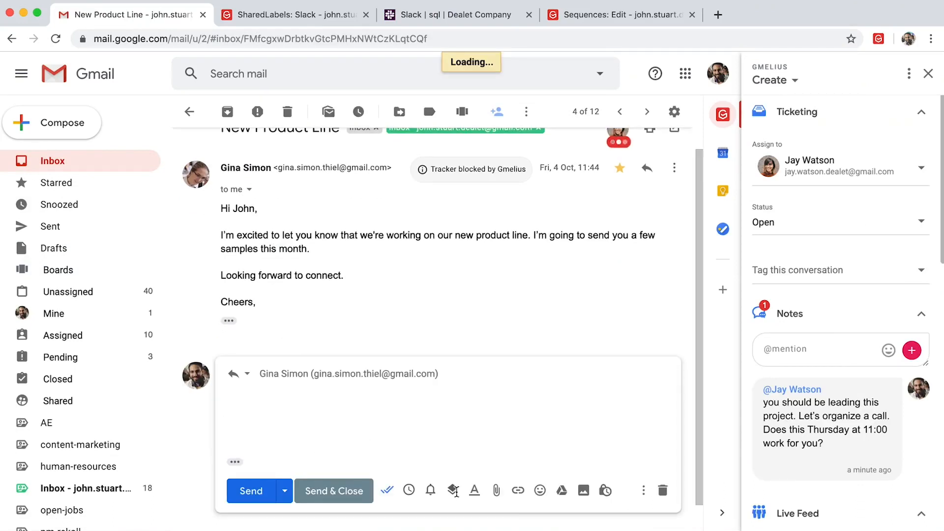
- Browse the insertable Gmelius sequences and saved templates for the reply, then dismiss the list
click(453, 490)
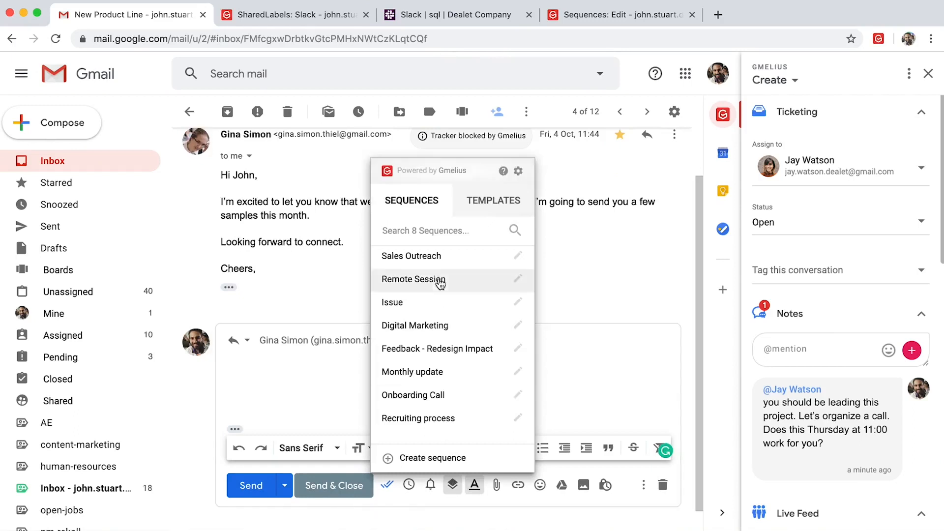
click(492, 200)
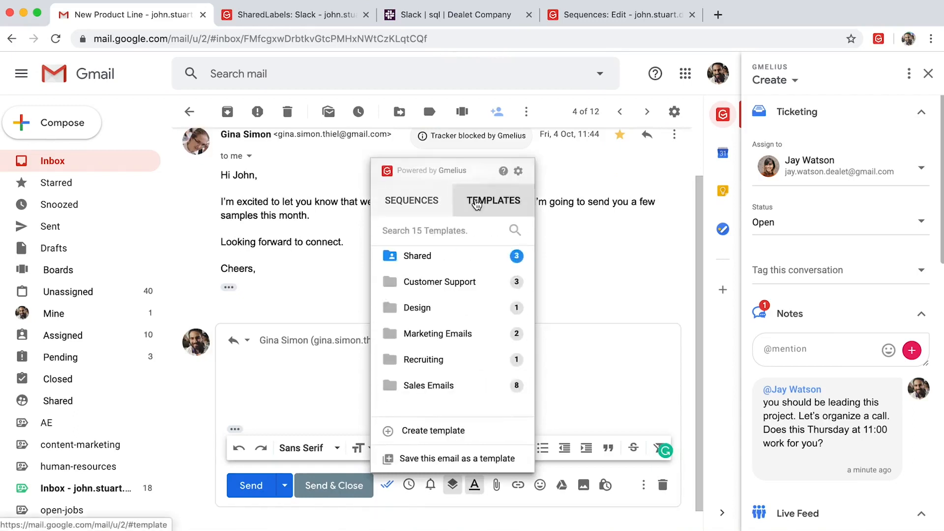
mouse_move(452, 486)
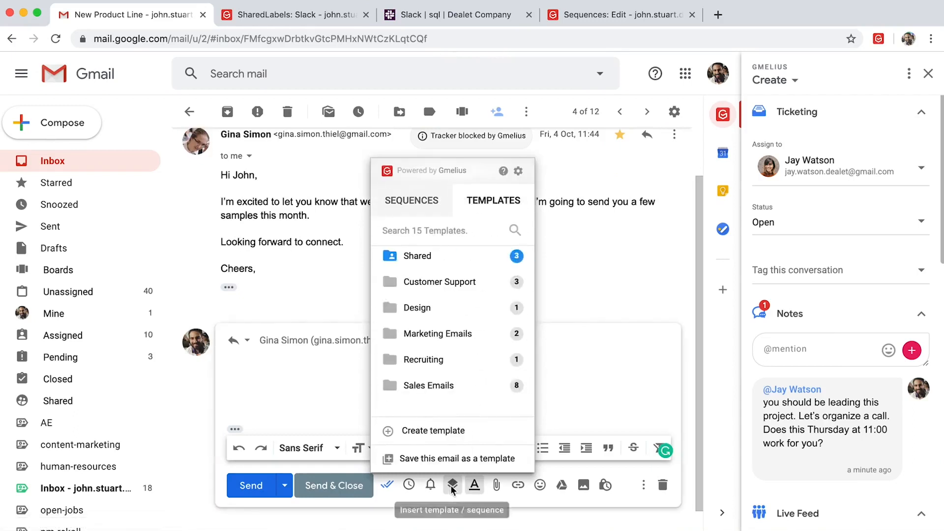
click(452, 486)
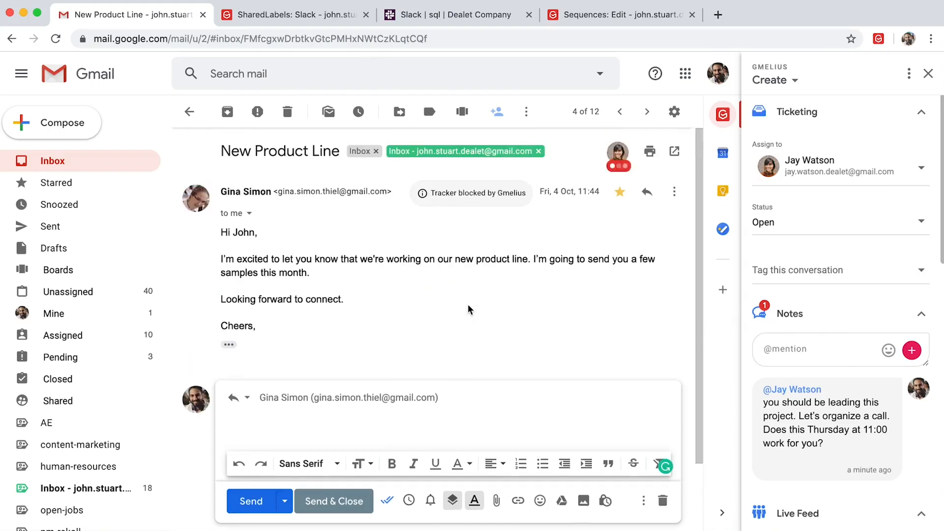
mouse_move(630, 147)
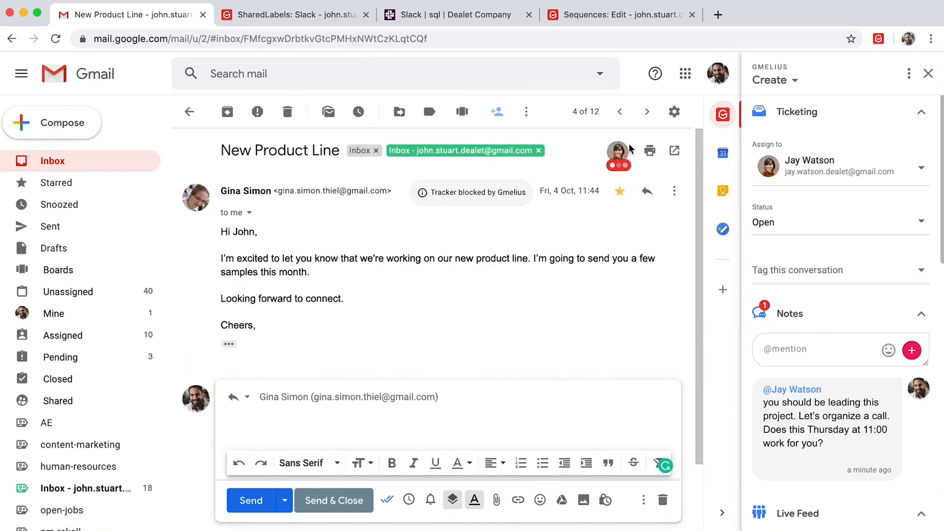
mouse_move(626, 173)
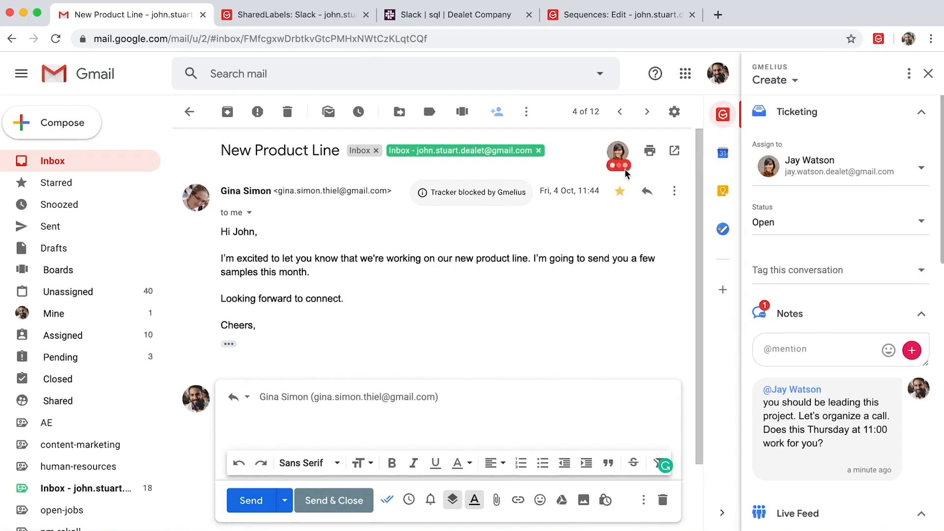
mouse_move(618, 175)
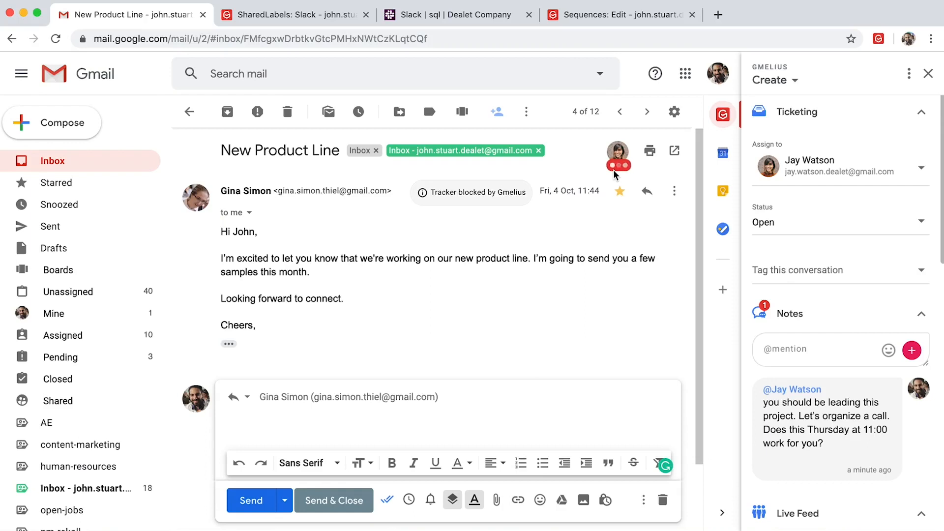
mouse_move(925, 72)
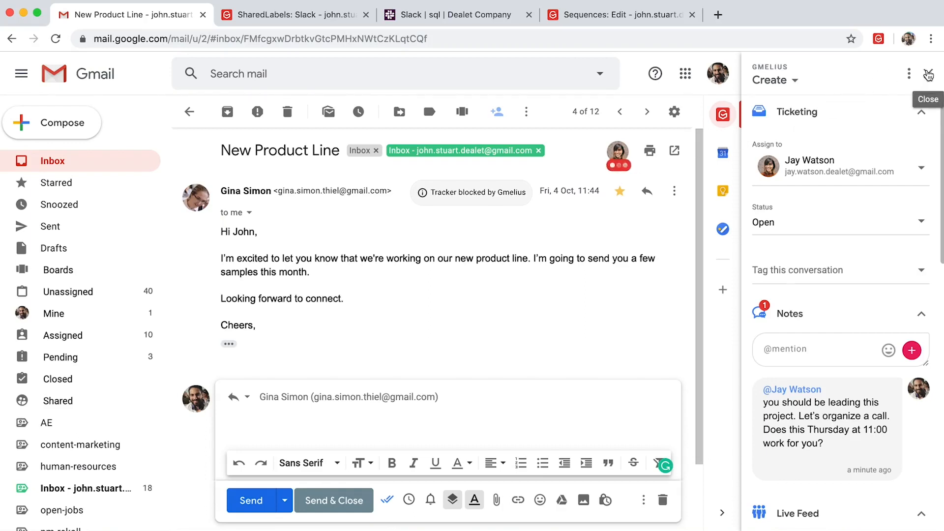
- Close the Gmelius side panel so the email and reply draft fill the window
click(927, 73)
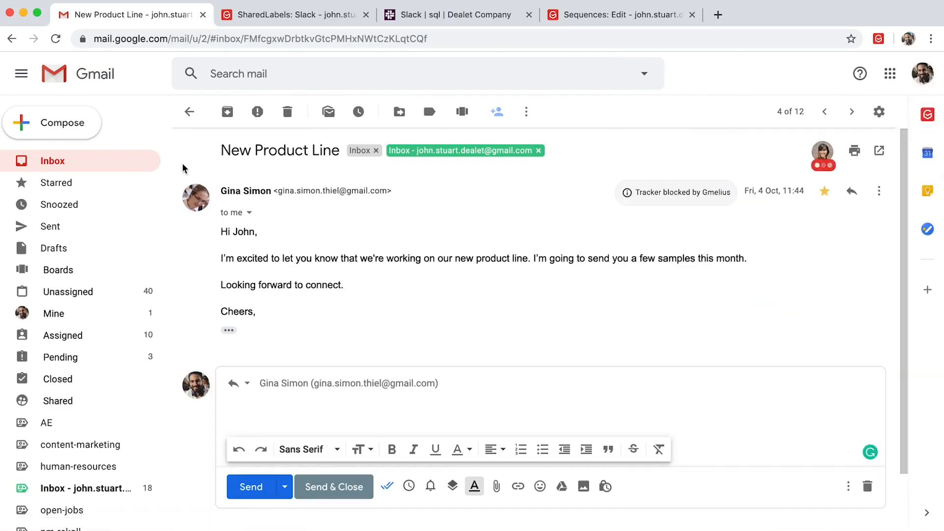